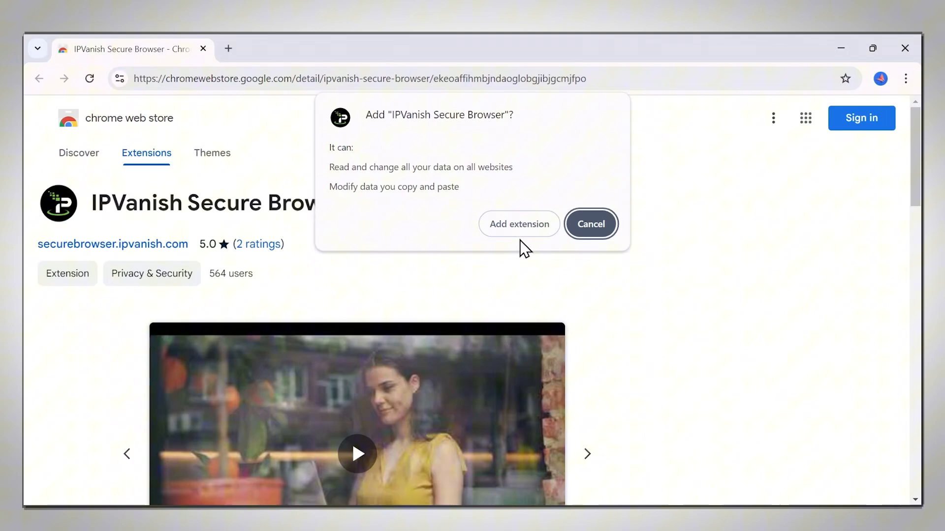
Confirm adding IPVanish Secure Browser to Chrome and pin it to the toolbar.
left_click(518, 223)
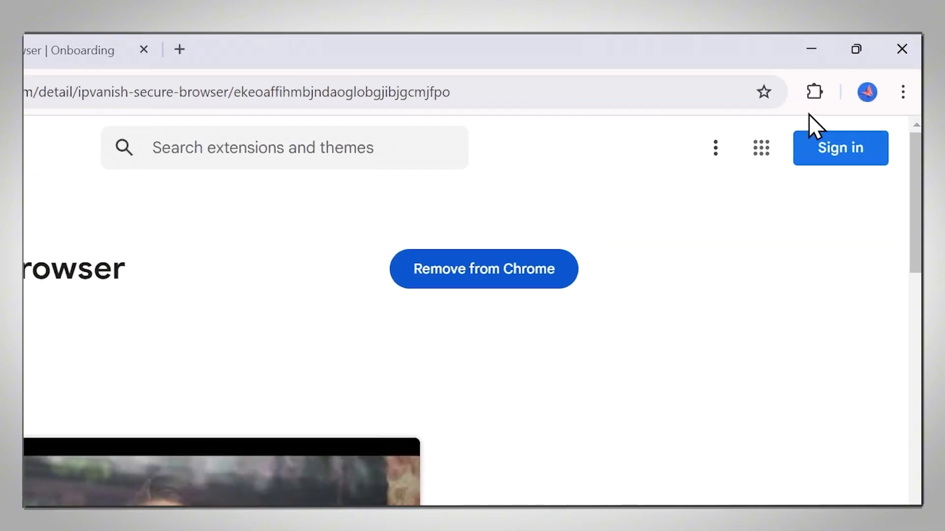
left_click(813, 92)
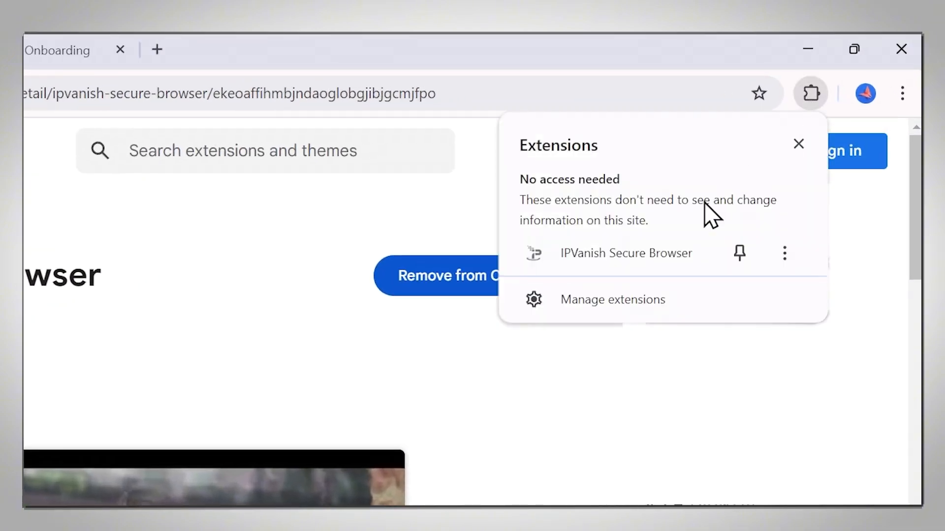
left_click(739, 252)
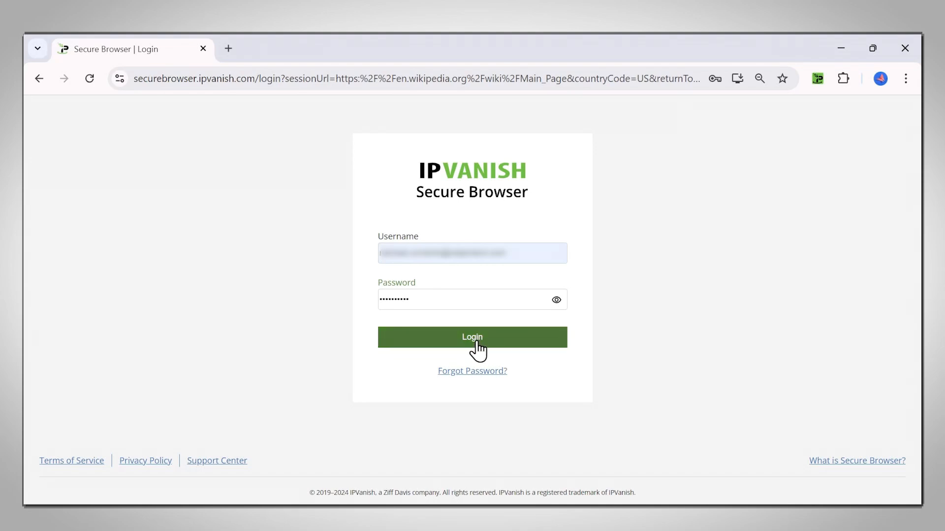
Log in to IPVanish Secure Browser with the entered username and password.
left_click(472, 336)
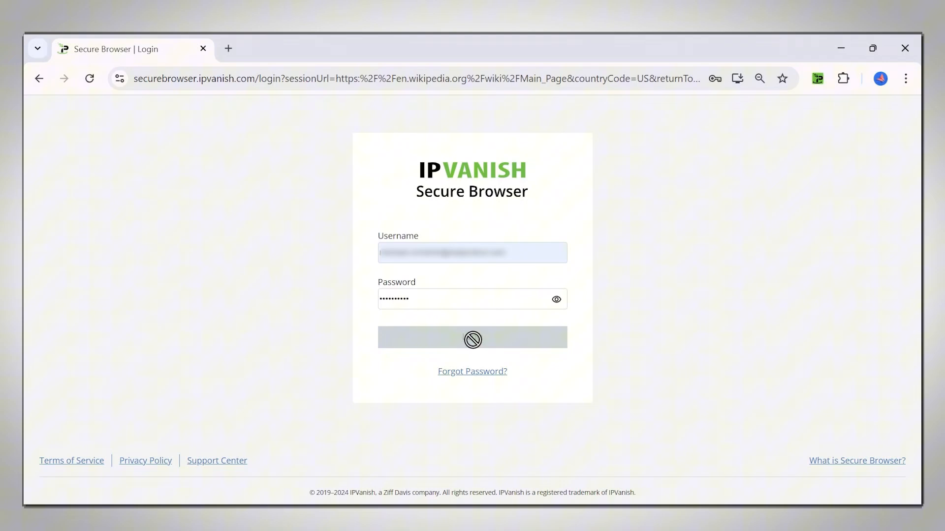
left_click(472, 338)
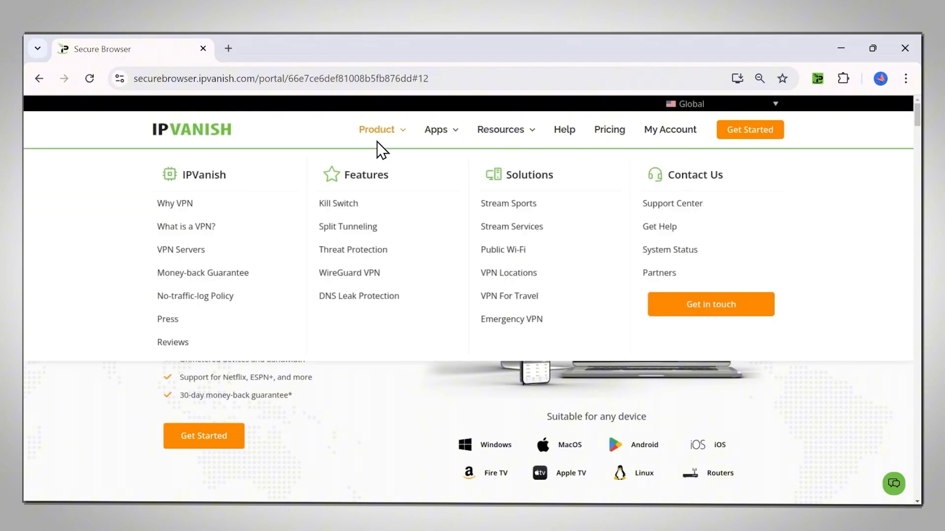
left_click(259, 79)
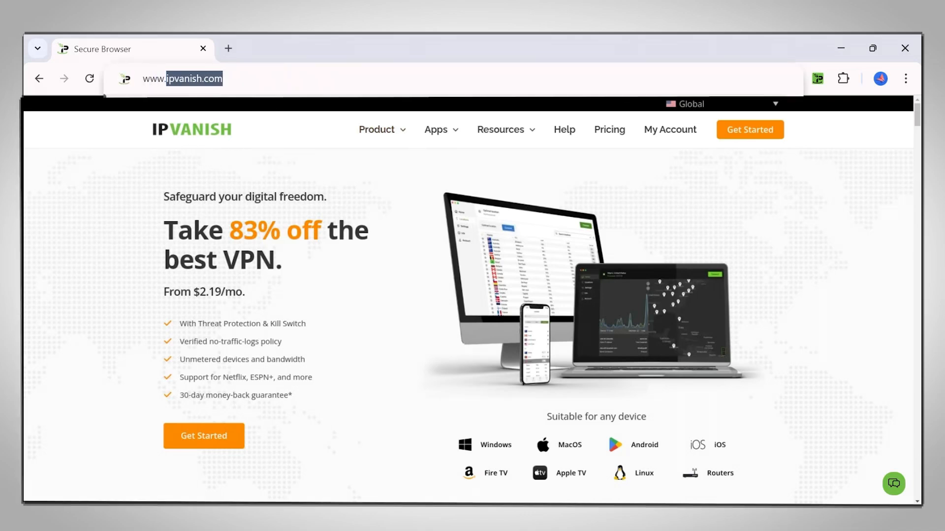
type("www.google.de")
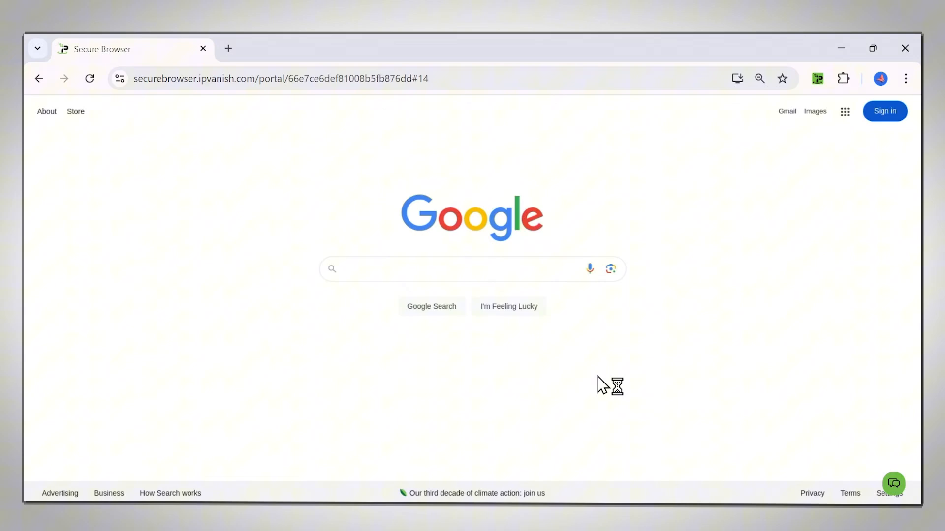
mouse_move(606, 346)
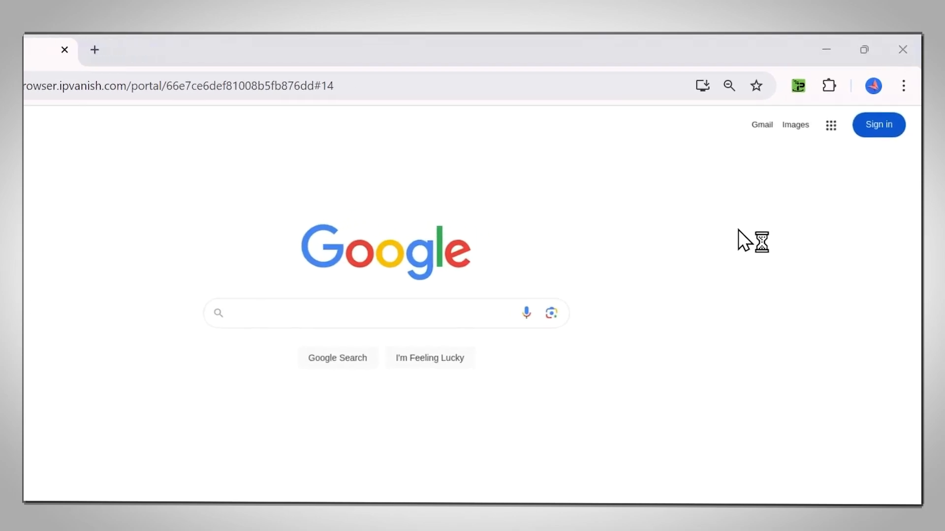
Change the IPVanish browsing location to Germany and reject all Google cookies.
left_click(797, 86)
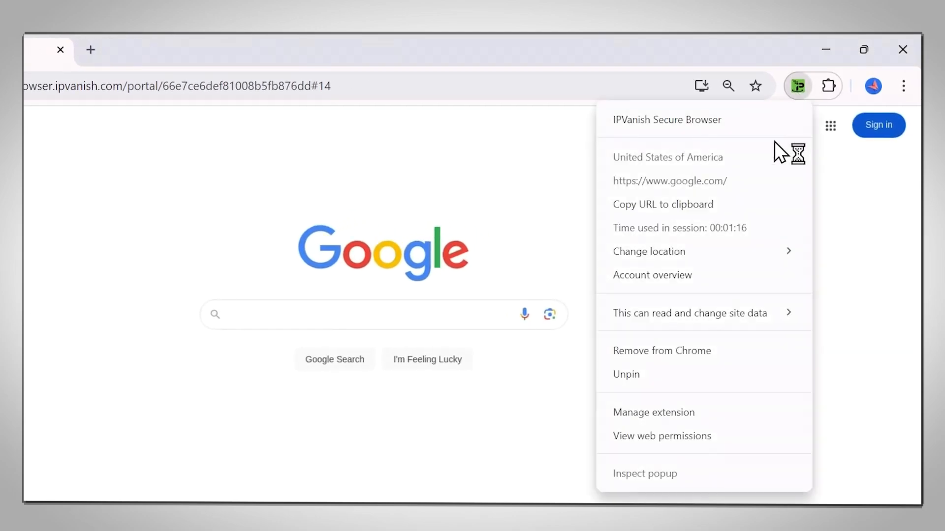
left_click(649, 252)
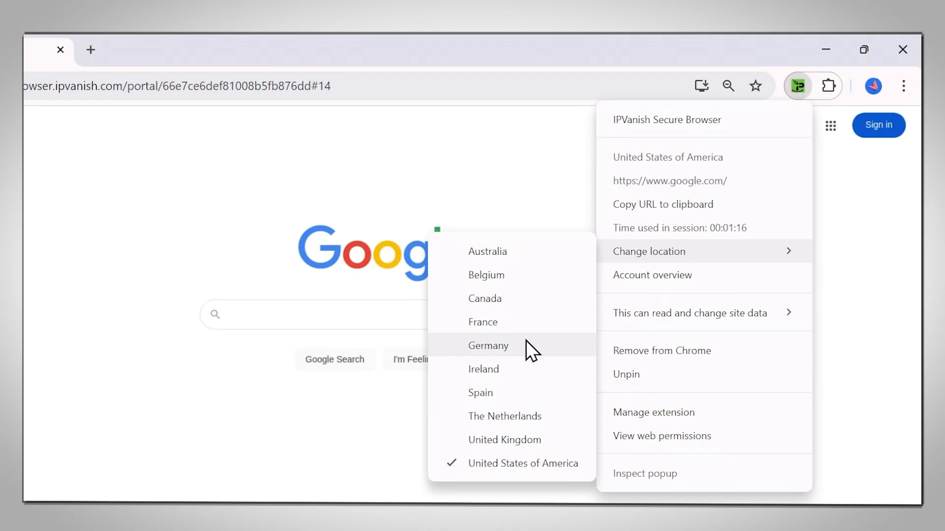
mouse_move(521, 359)
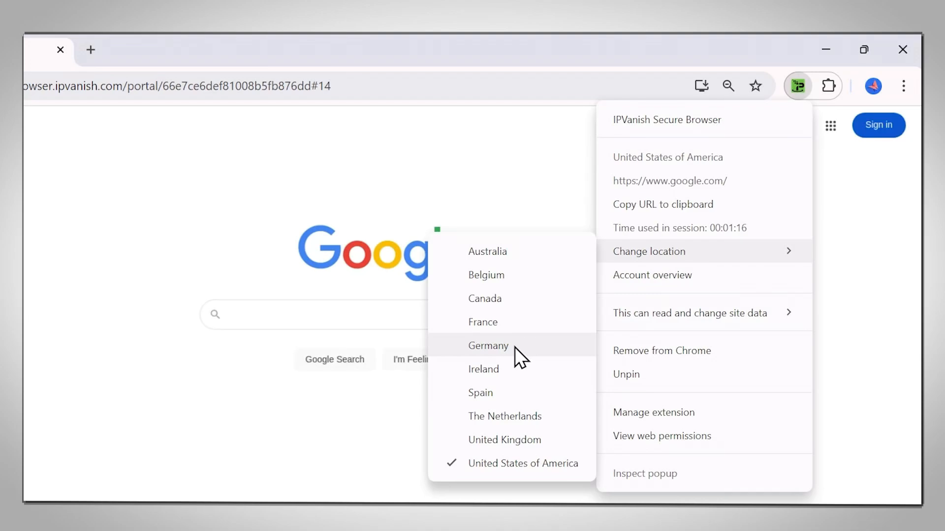
left_click(489, 345)
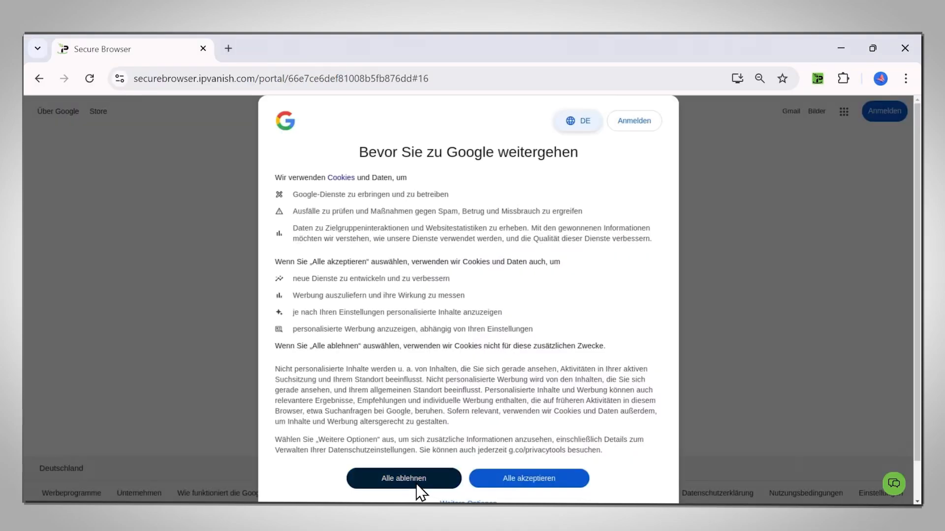
left_click(403, 478)
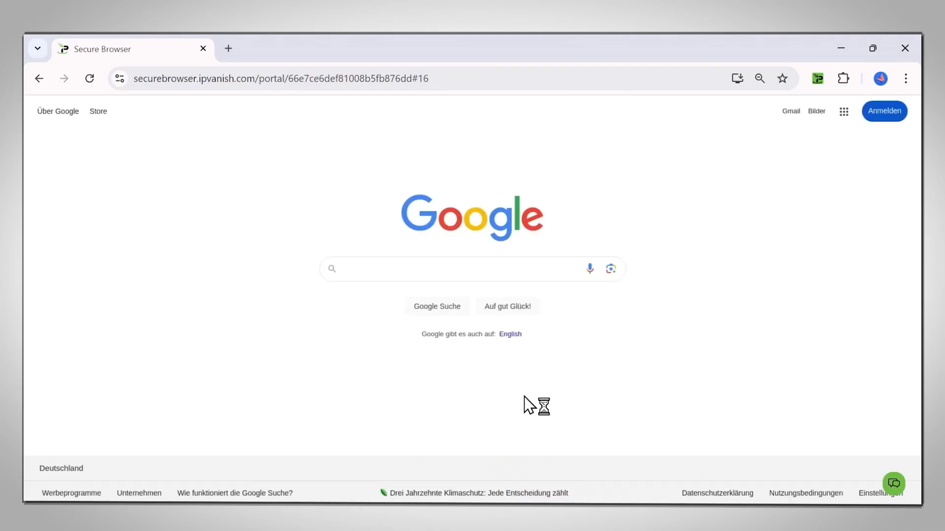
mouse_move(596, 338)
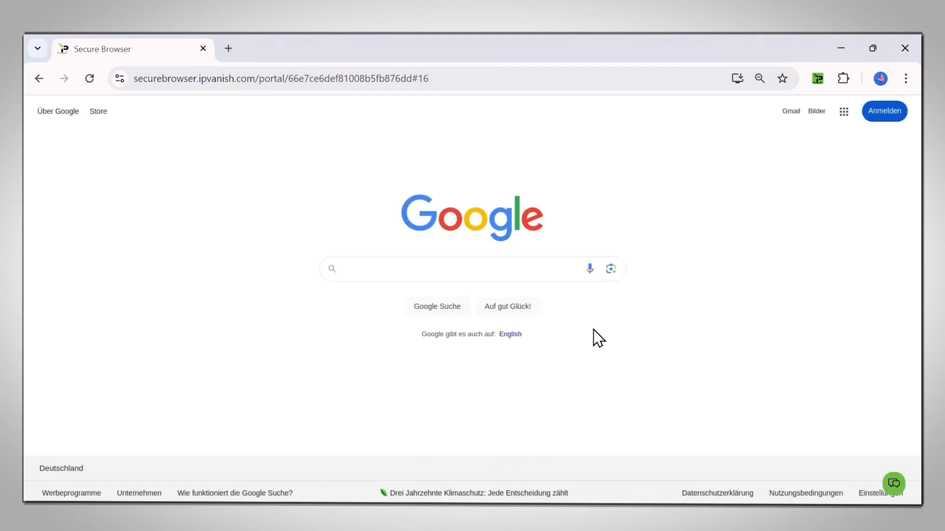